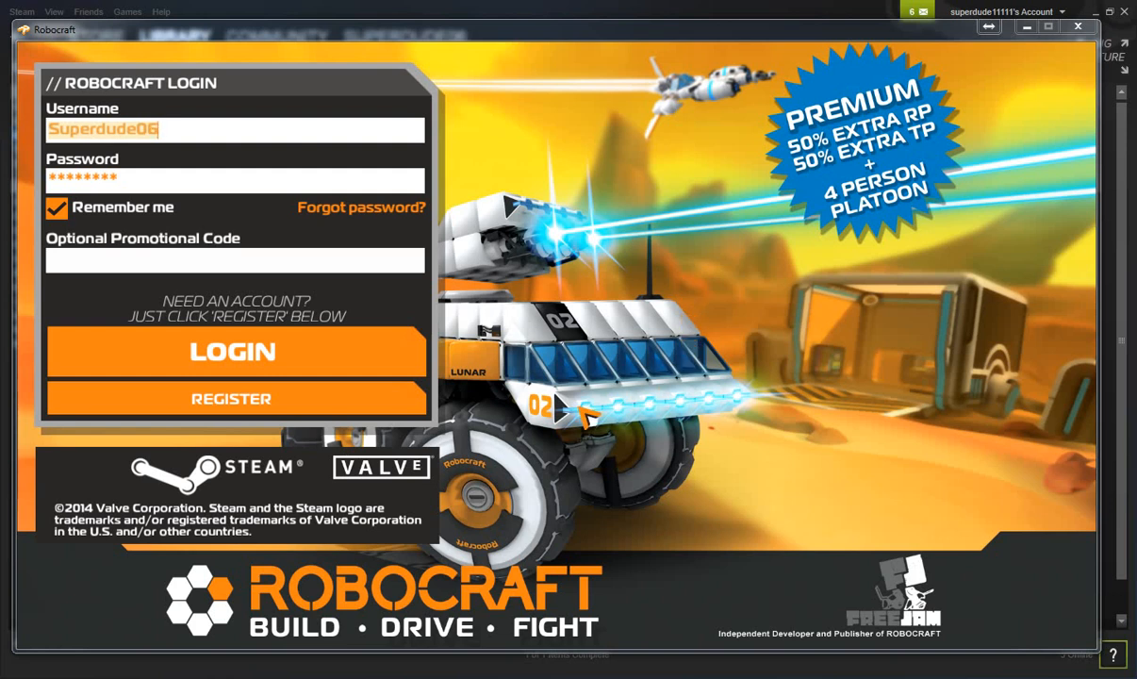
Log in to the saved Robocraft account and let the game connect.
left_click(231, 351)
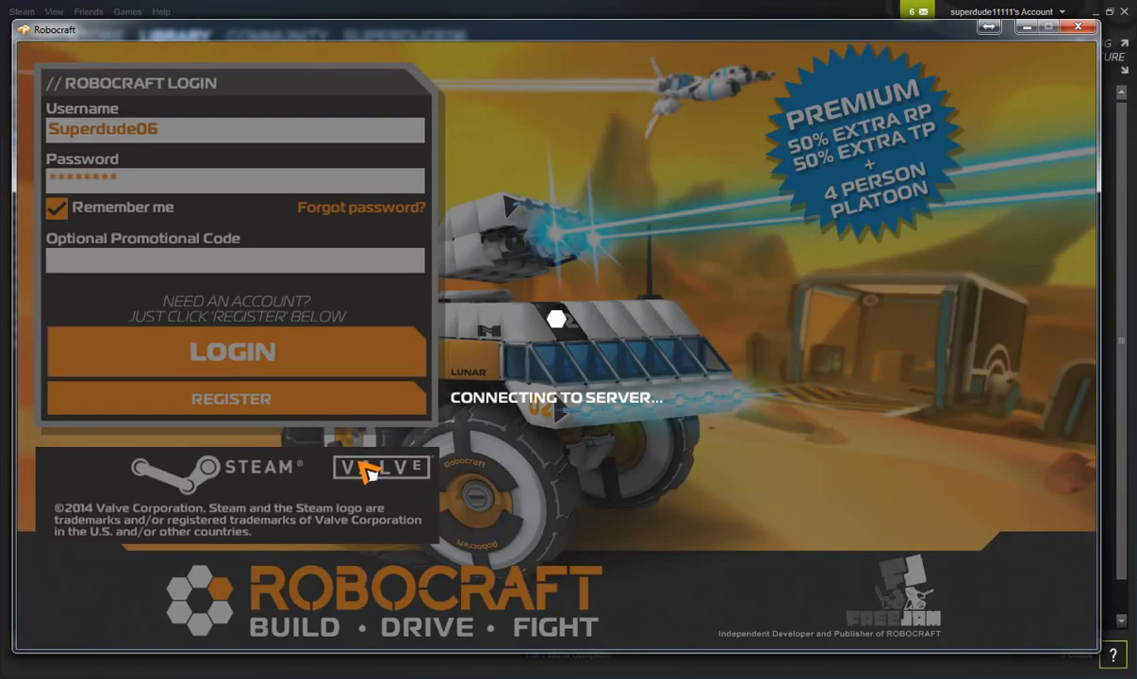
mouse_move(337, 488)
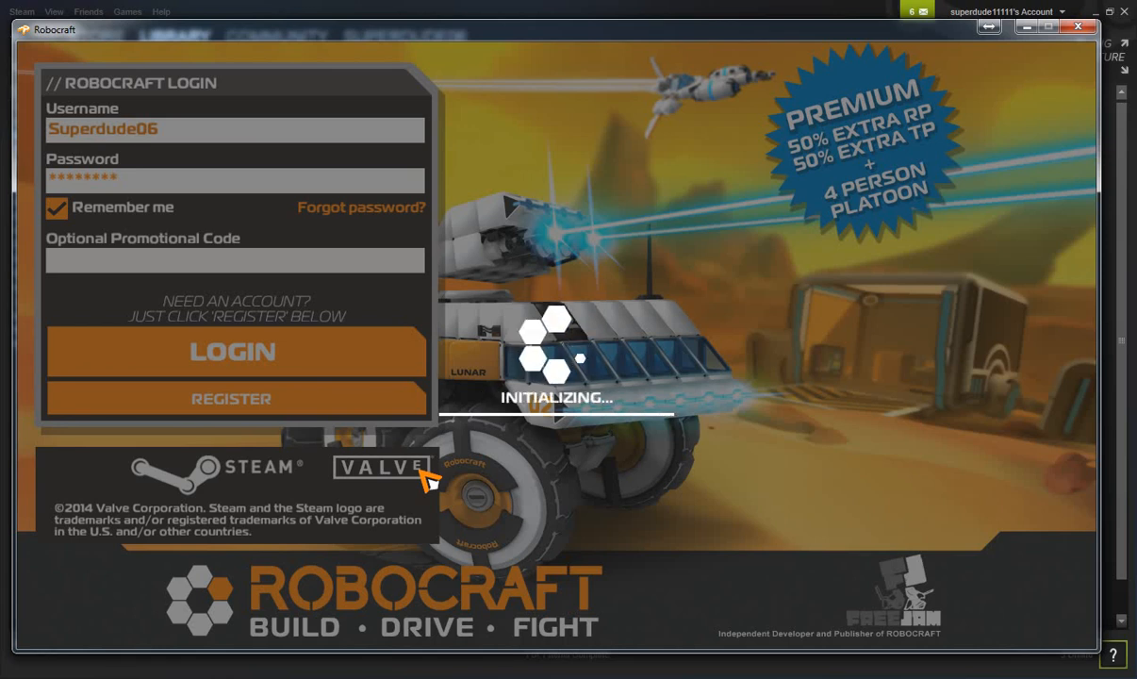
Finish loading into the garage until the game mode choice appears.
left_click(232, 350)
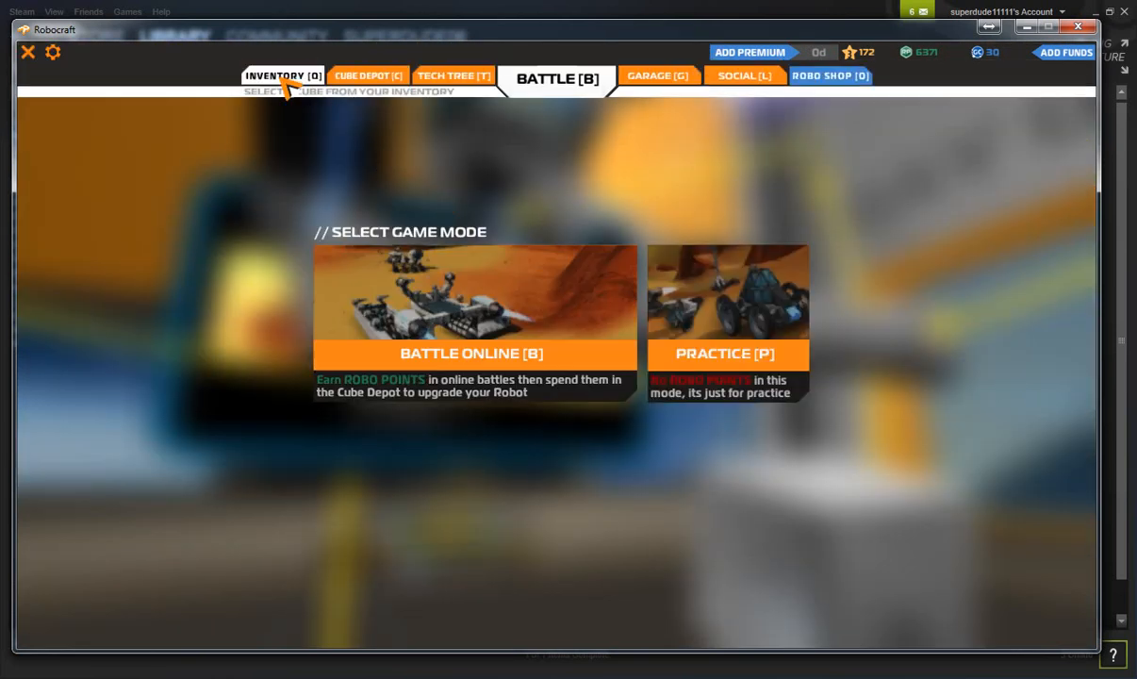
Browse the chassis cubes in the parts inventory: light, heavy, windshield and armored.
left_click(283, 75)
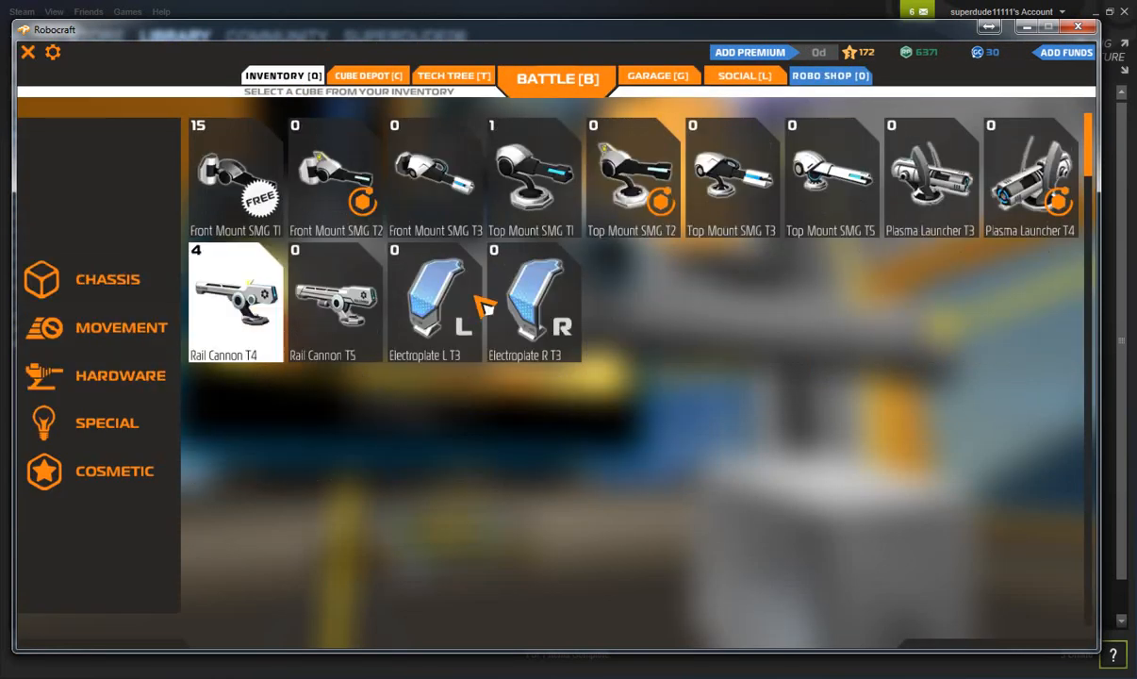
left_click(121, 375)
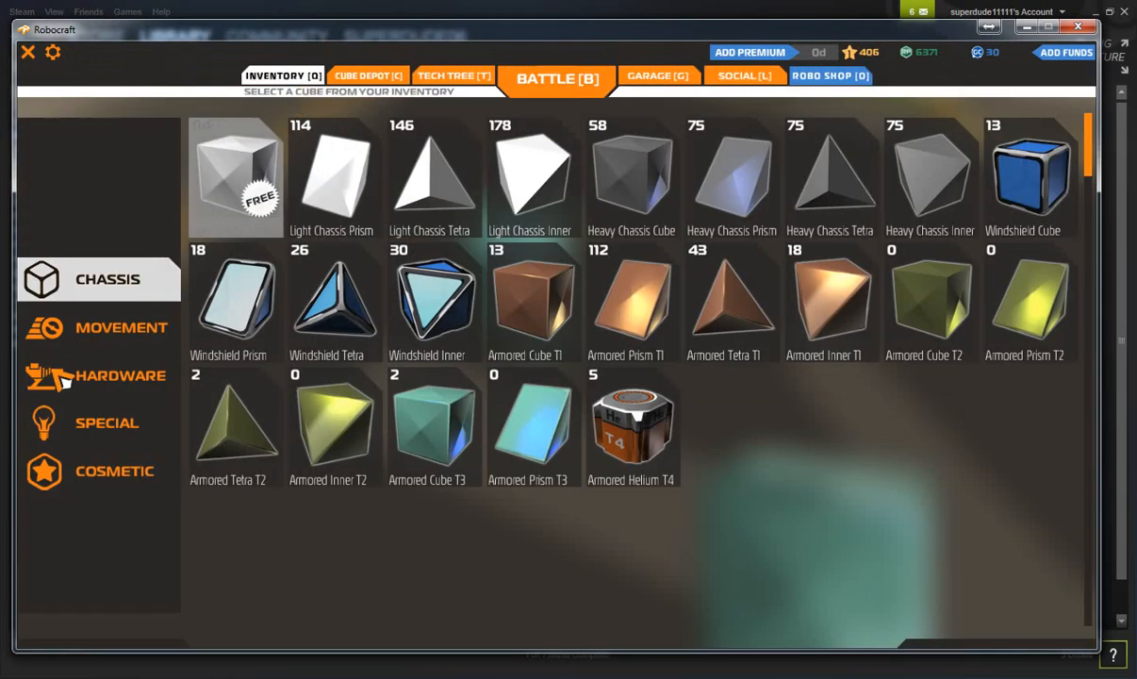
Browse the movement and hardware parts and place wings and thrusters on the robot.
left_click(558, 78)
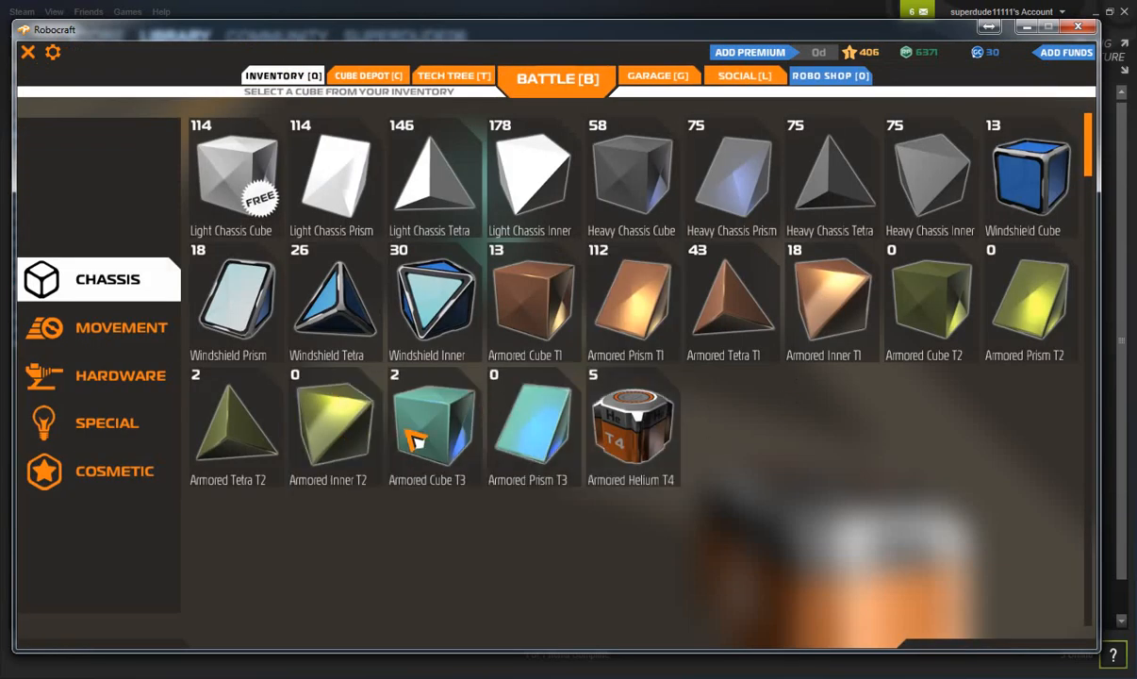
mouse_move(530, 424)
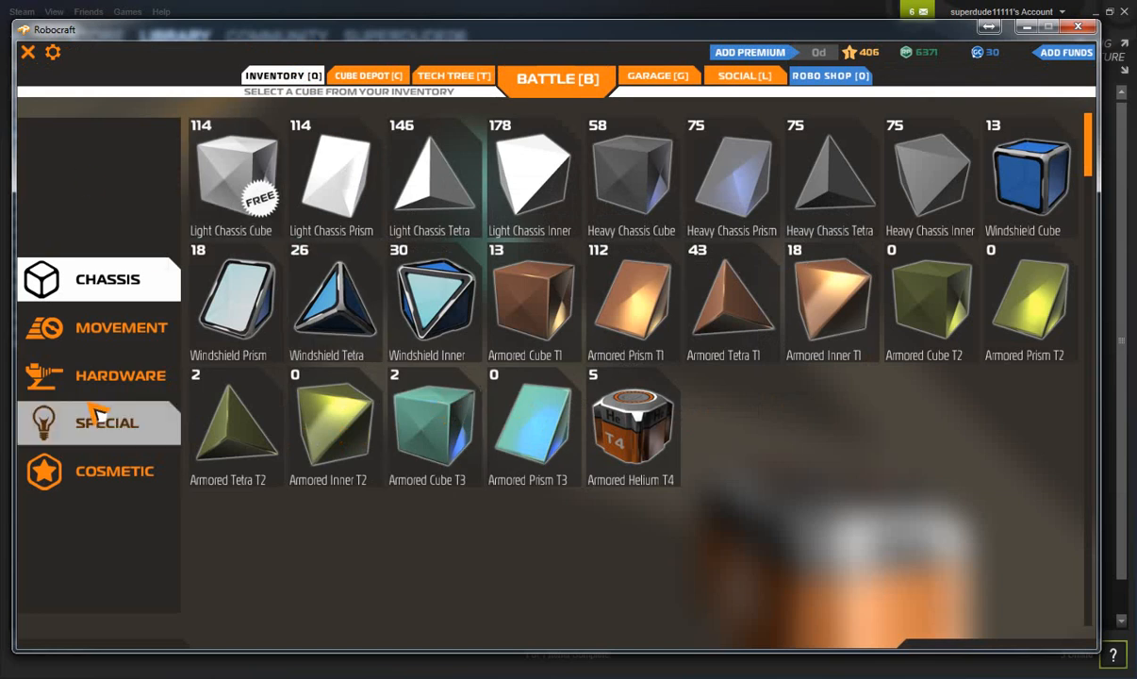
left_click(121, 327)
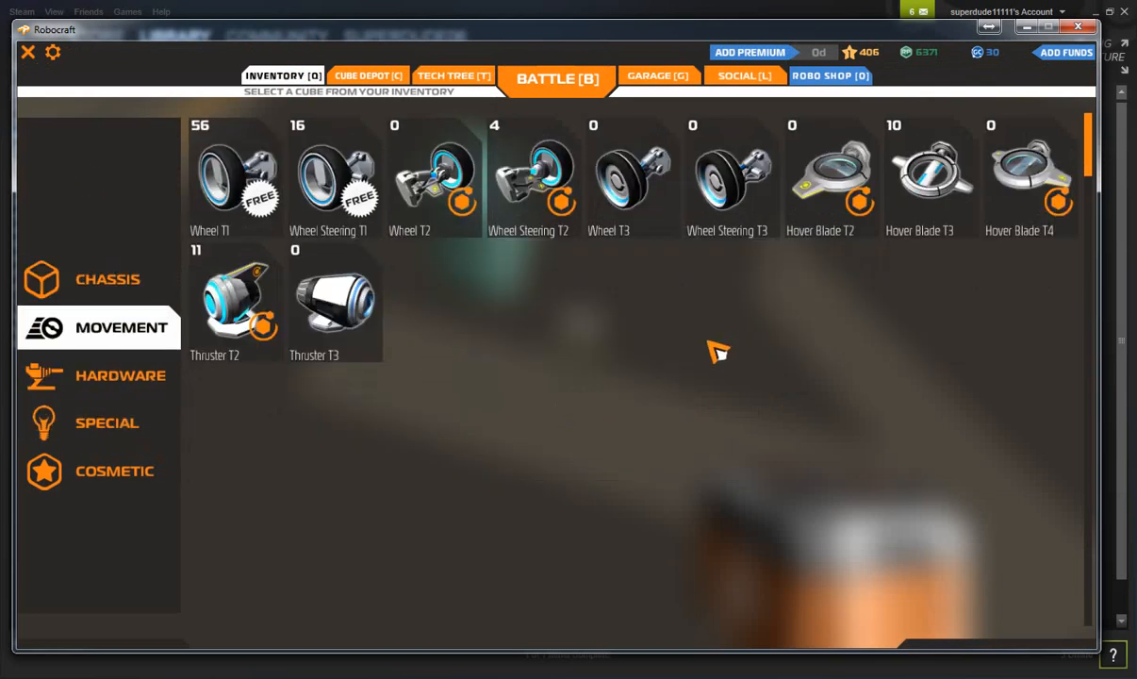
mouse_move(236, 301)
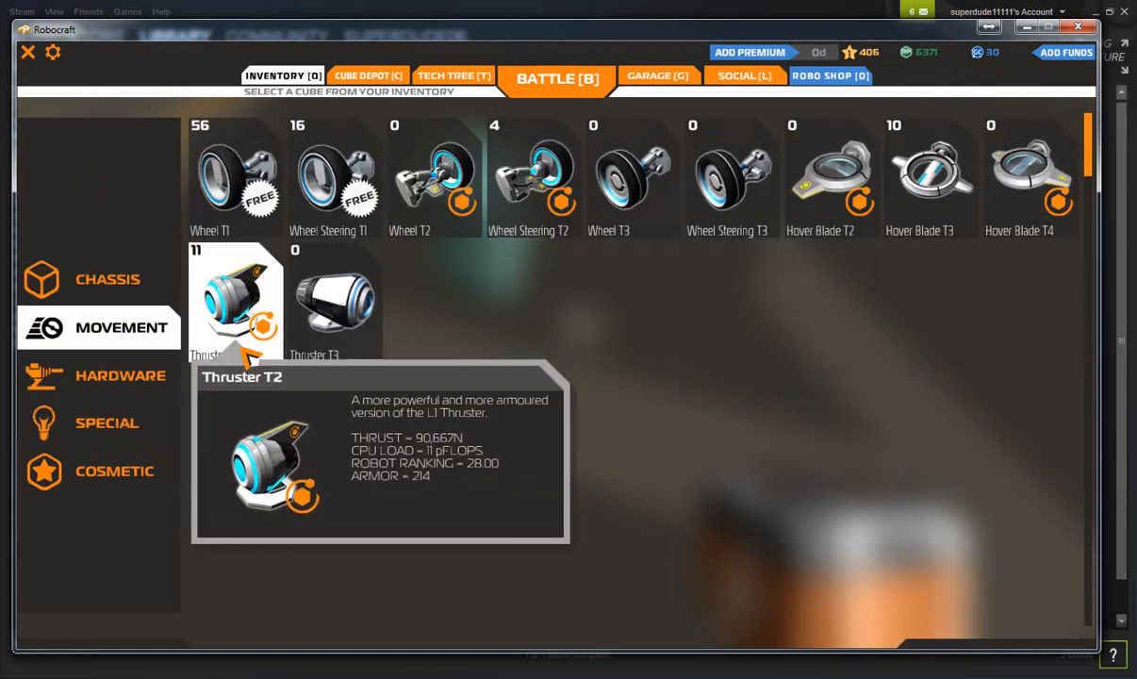
mouse_move(165, 380)
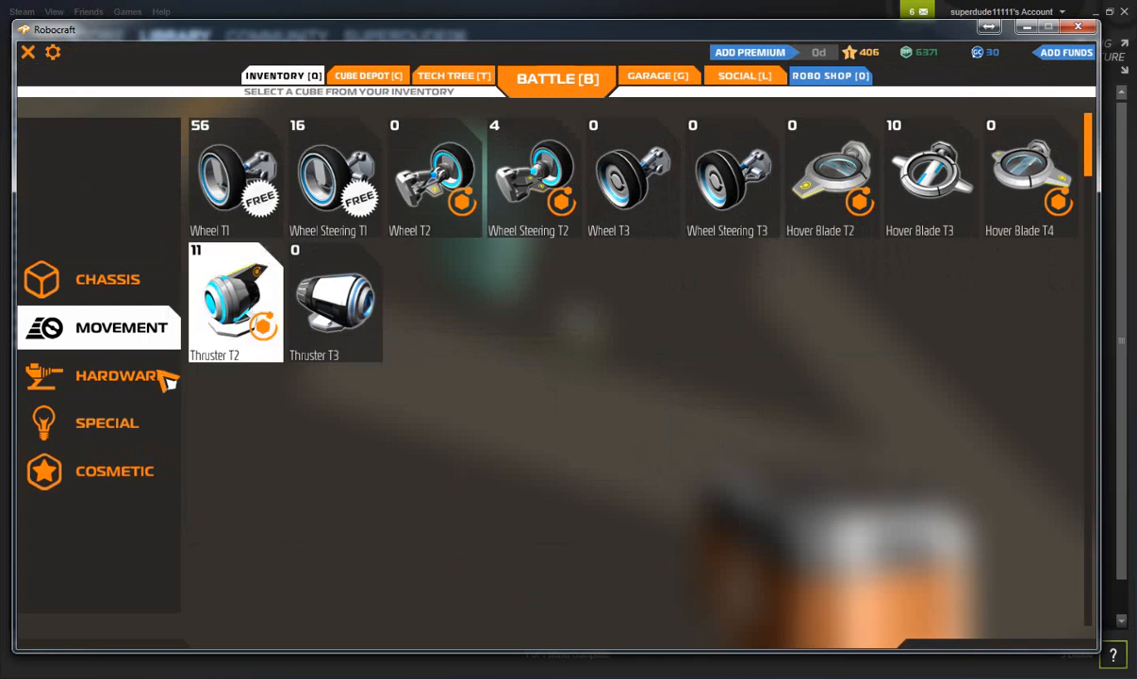
left_click(121, 375)
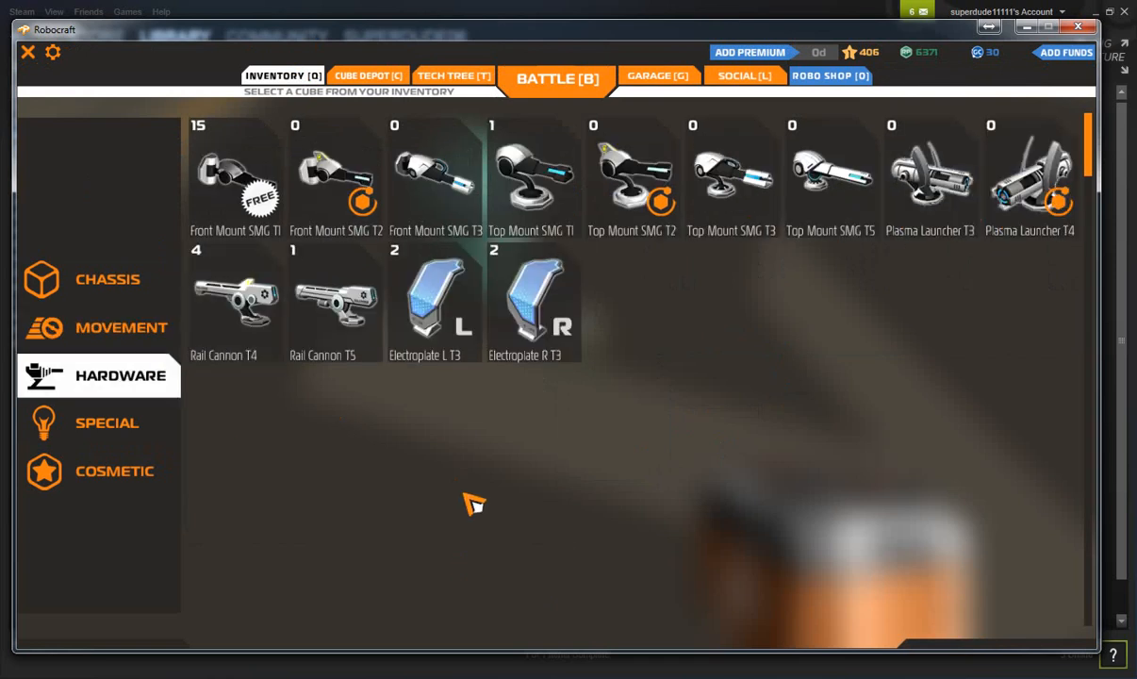
mouse_move(509, 492)
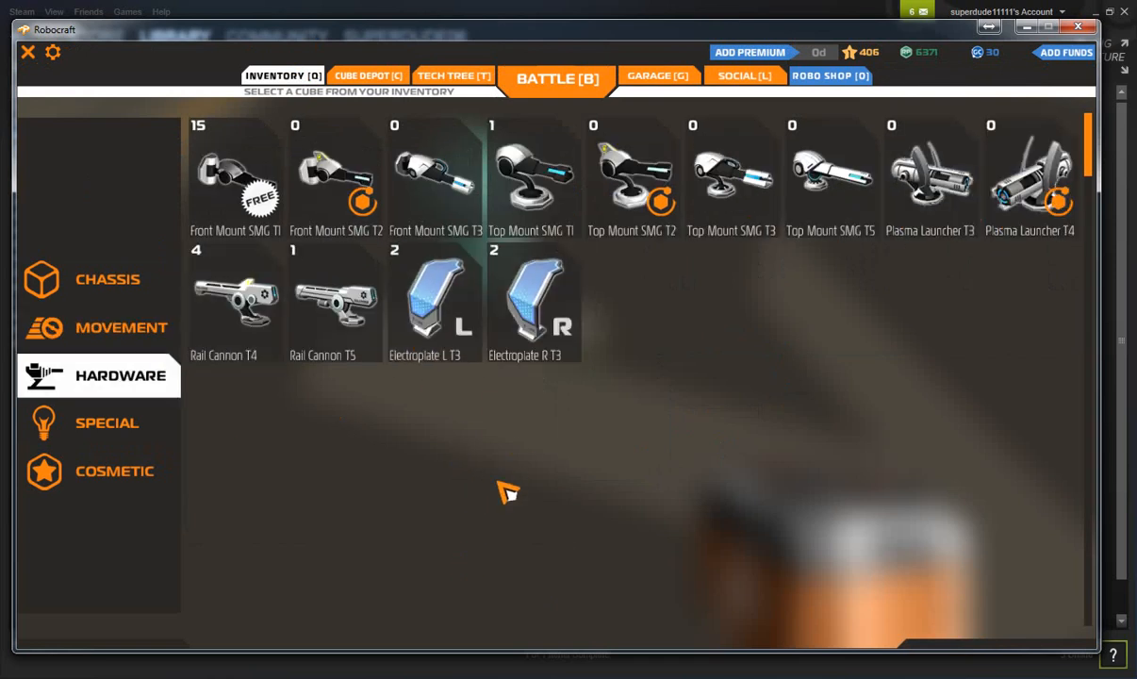
mouse_move(534, 302)
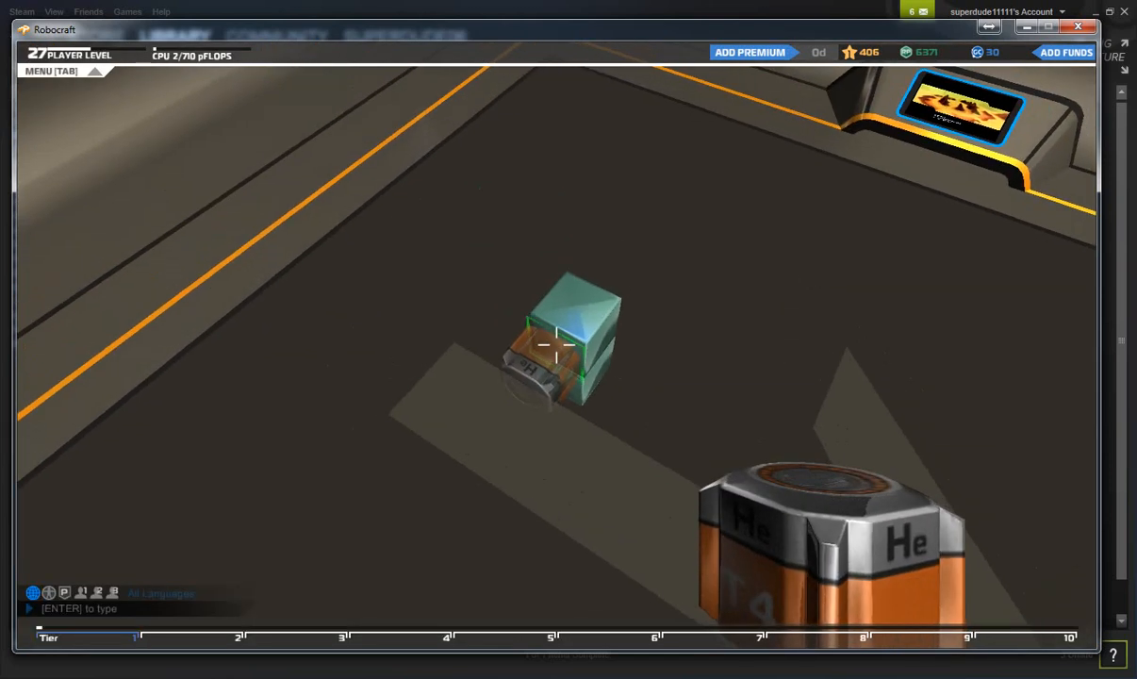
left_click(557, 76)
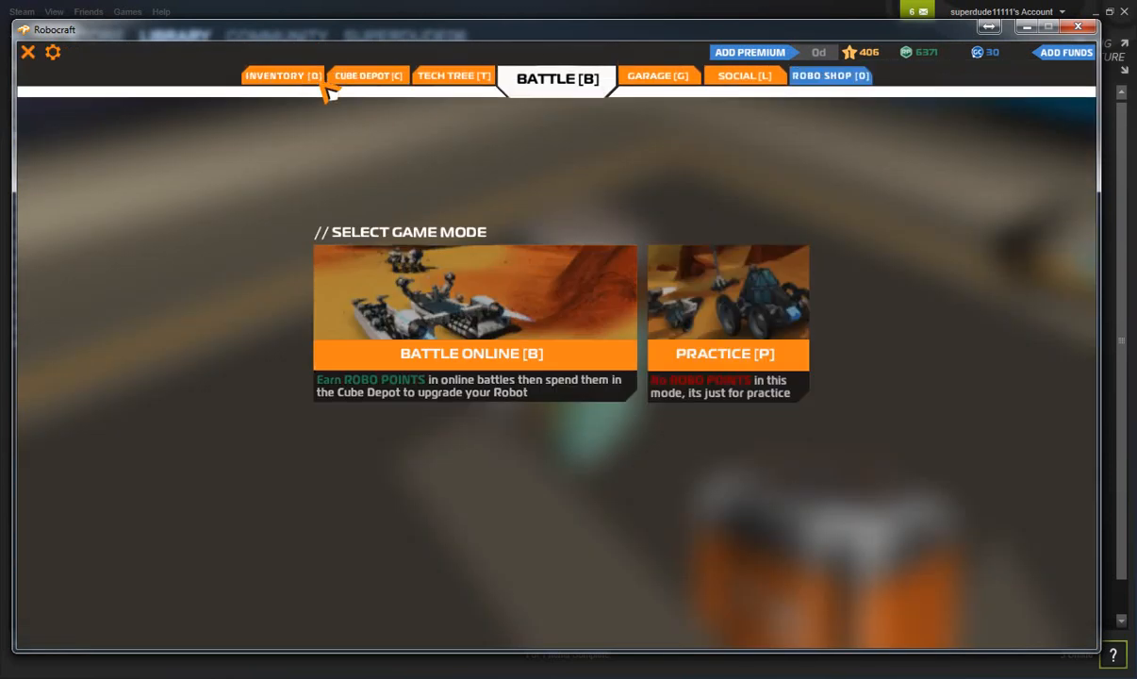
Add more cubes from the inventory, raising CPU use to 119, and return to game mode selection.
left_click(282, 75)
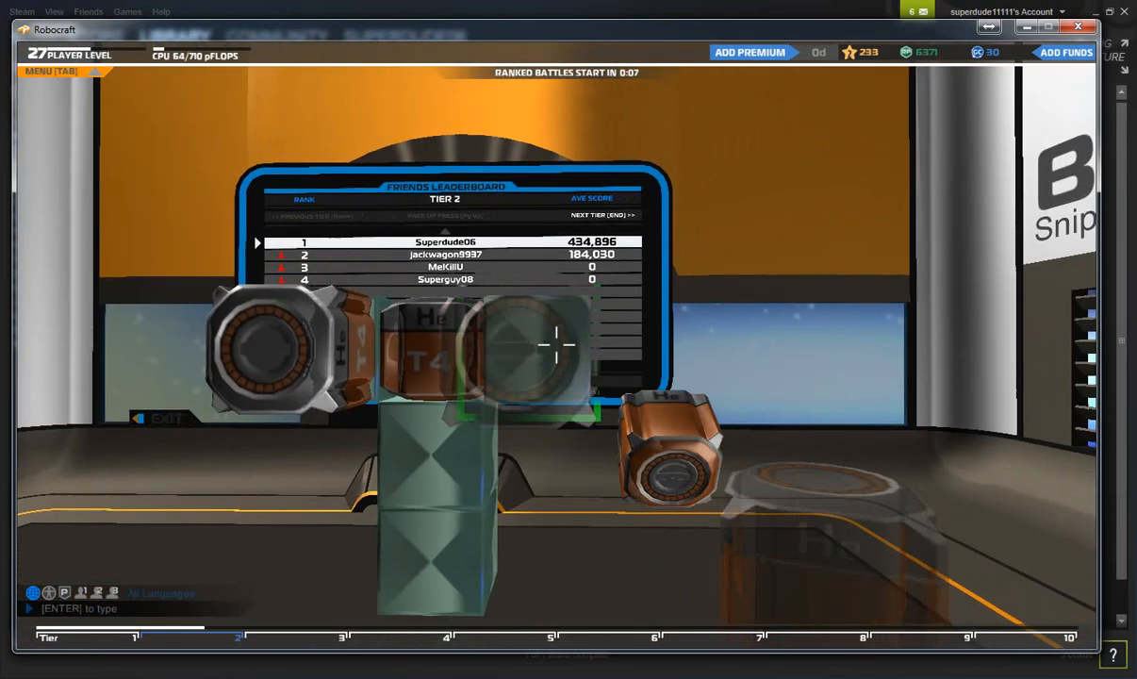
left_click(557, 77)
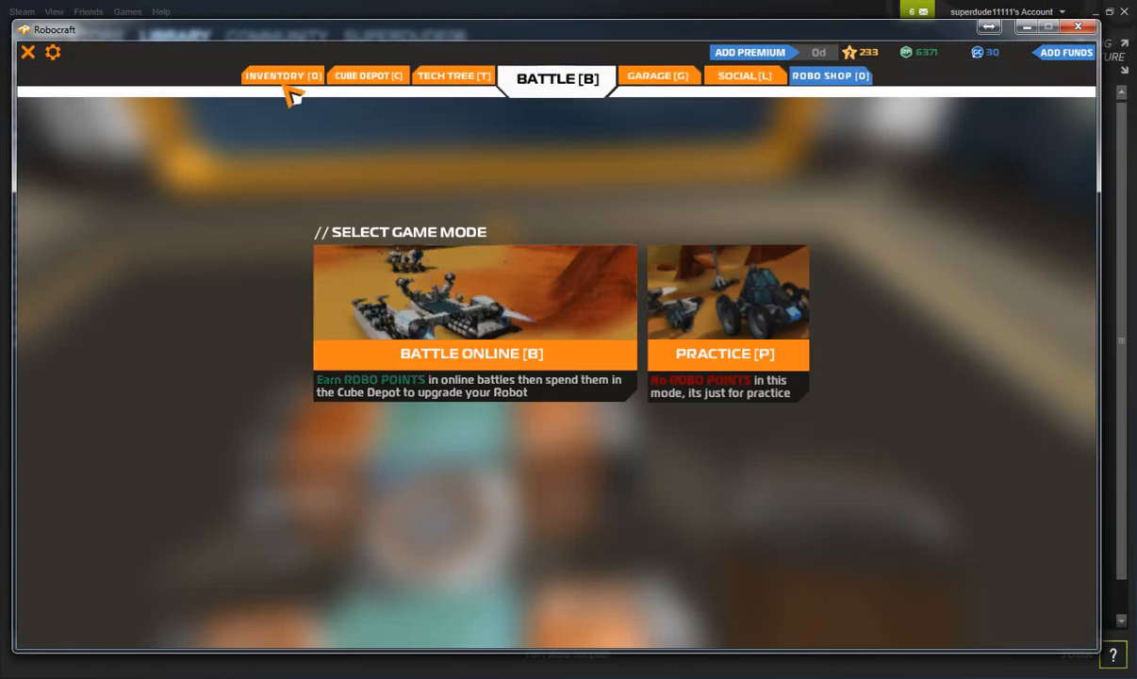
left_click(281, 76)
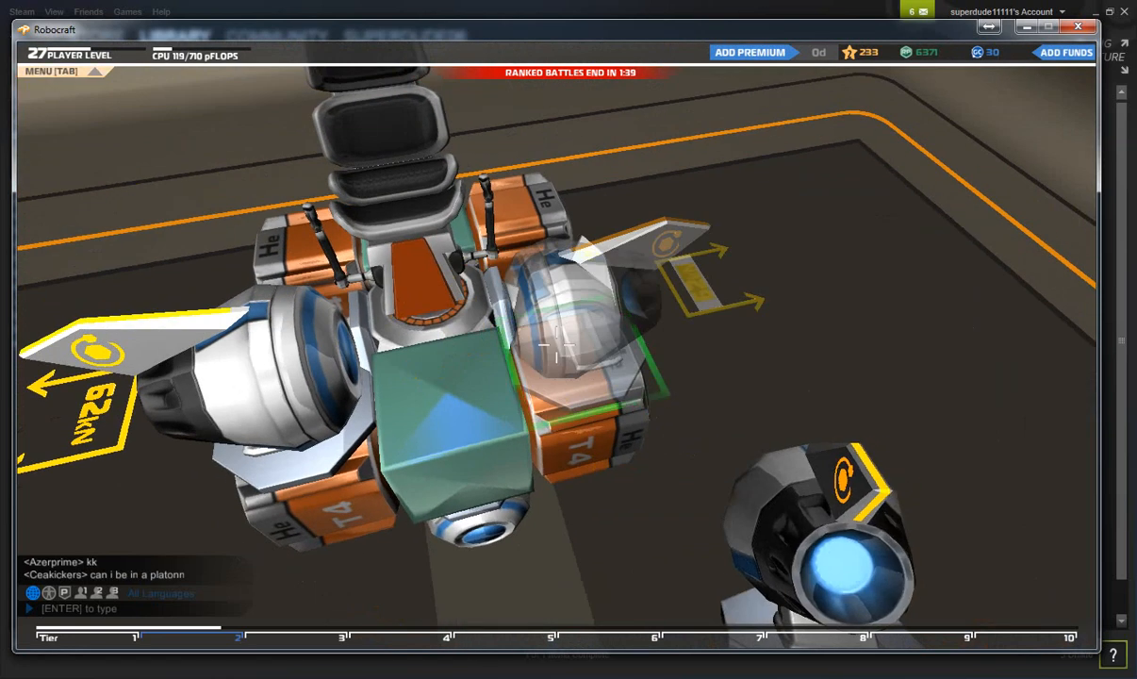
left_click(557, 78)
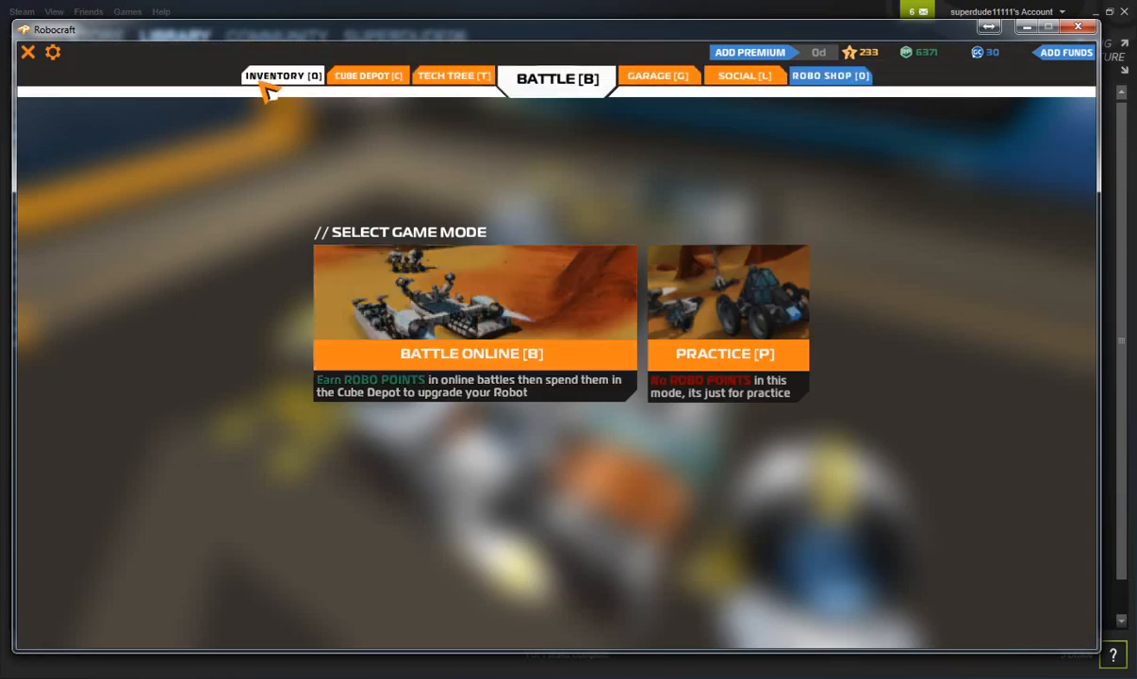
Buy and place special cubes with robo points, leaving 172, and return to game mode selection.
left_click(282, 75)
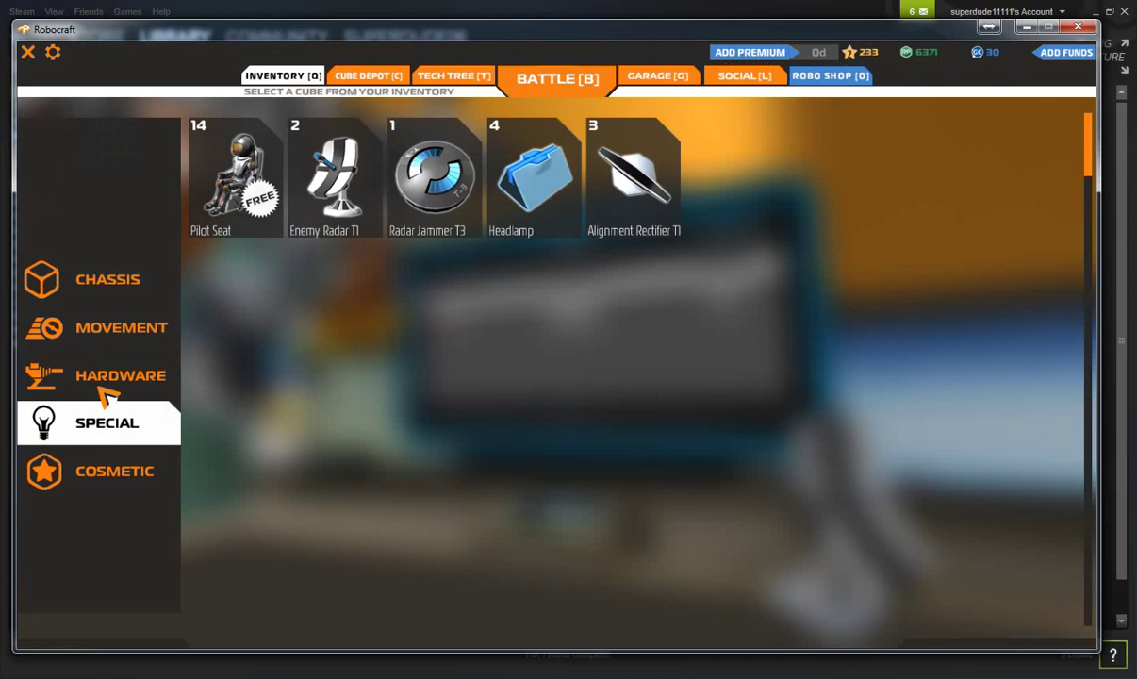
left_click(120, 375)
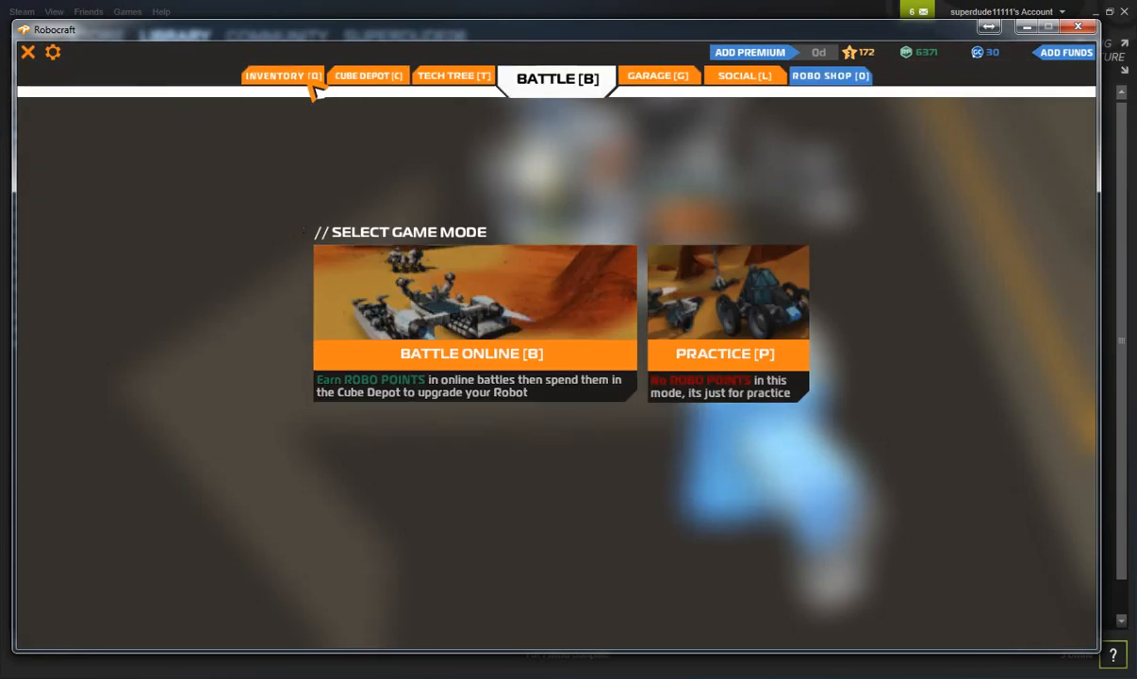
Check the empty cosmetic cube category, then browse the hardware cubes.
left_click(282, 76)
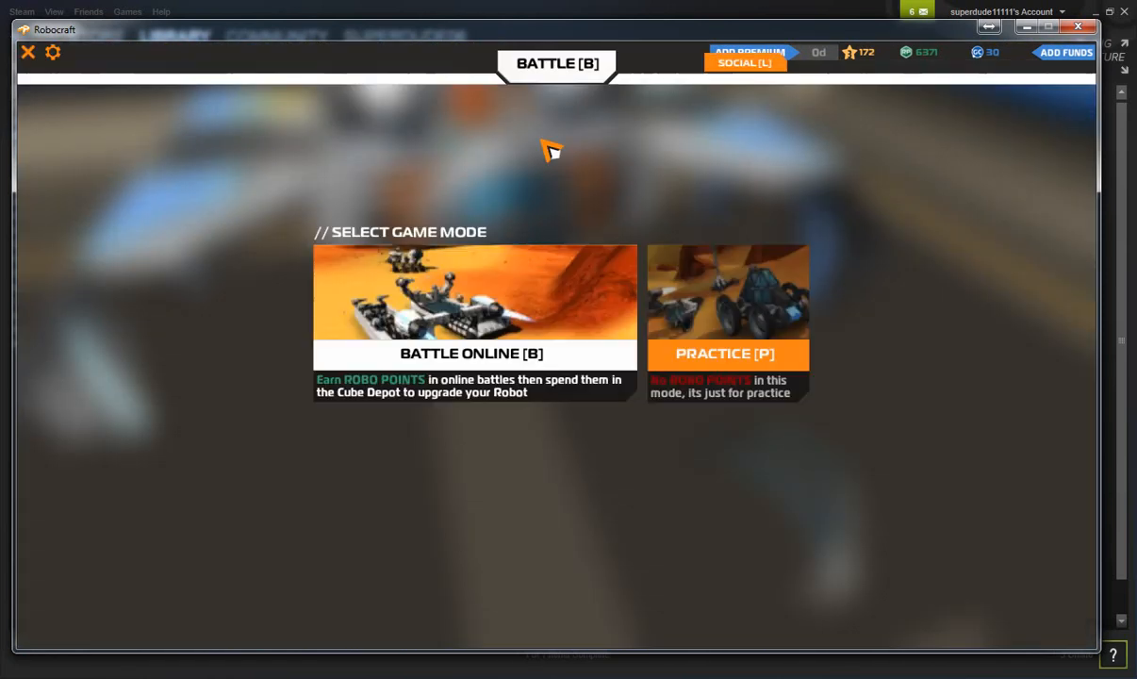
left_click(454, 75)
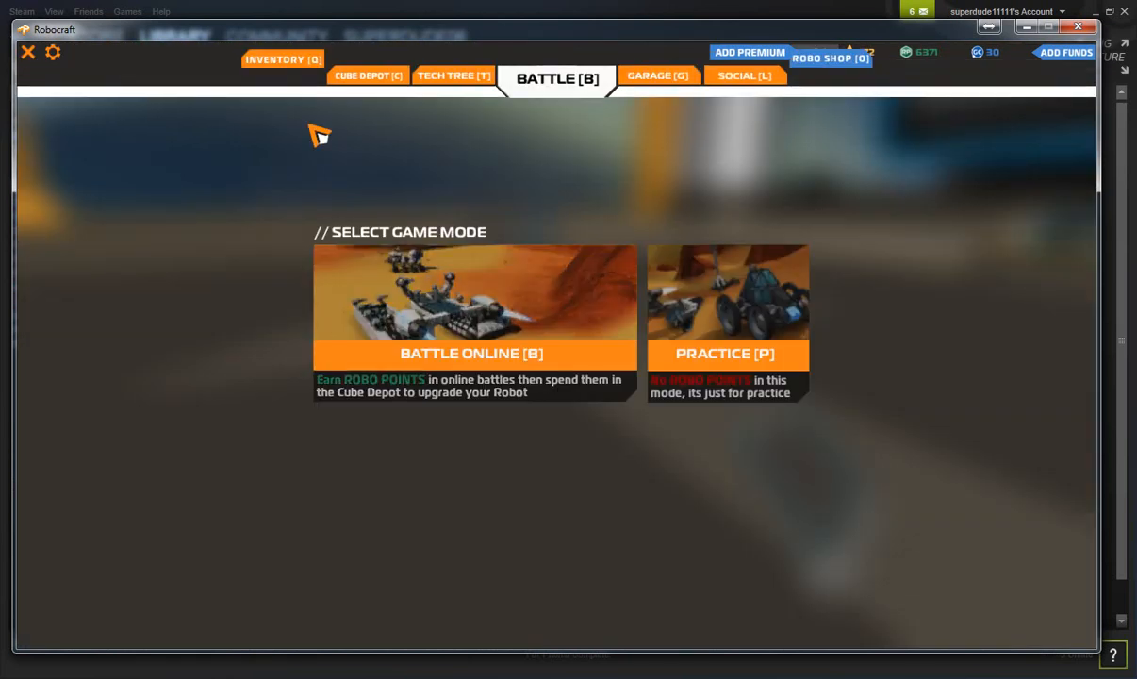
left_click(282, 59)
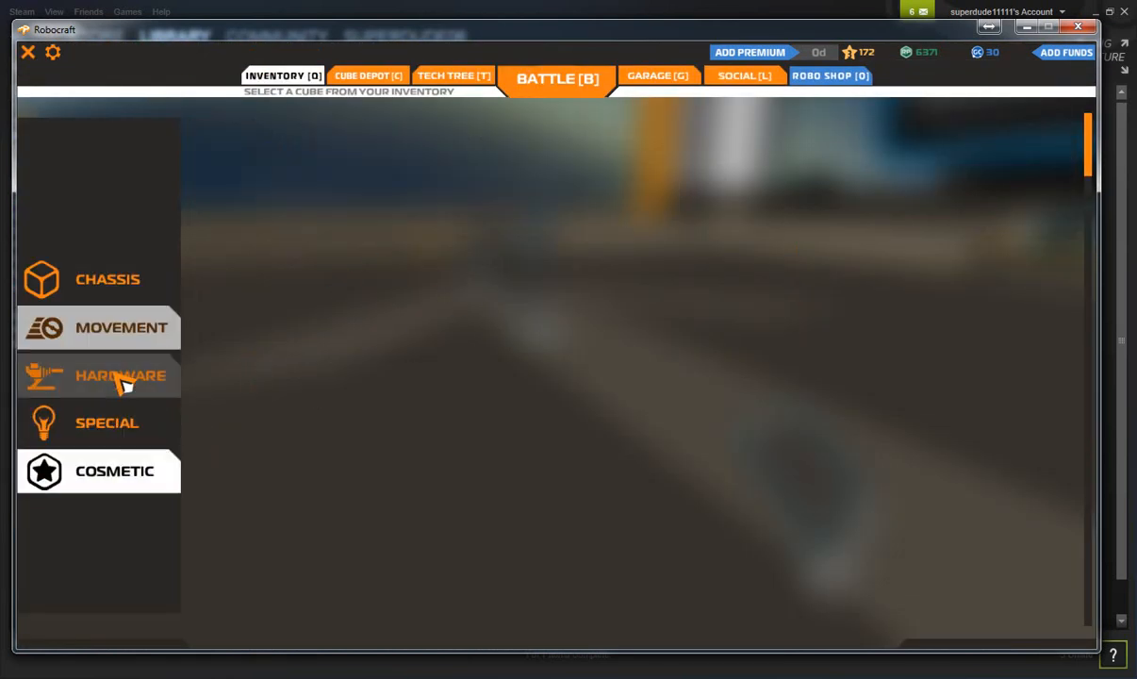
left_click(120, 375)
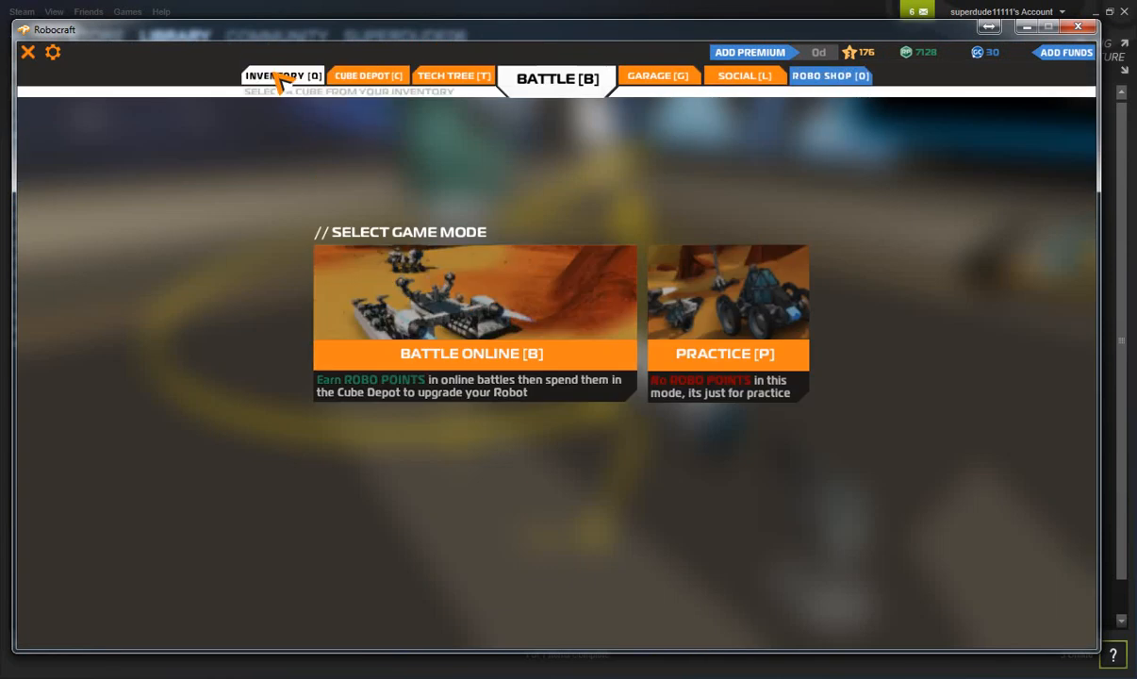
Launch a battle from the game mode selection, flying the robot over the desert map.
left_click(283, 75)
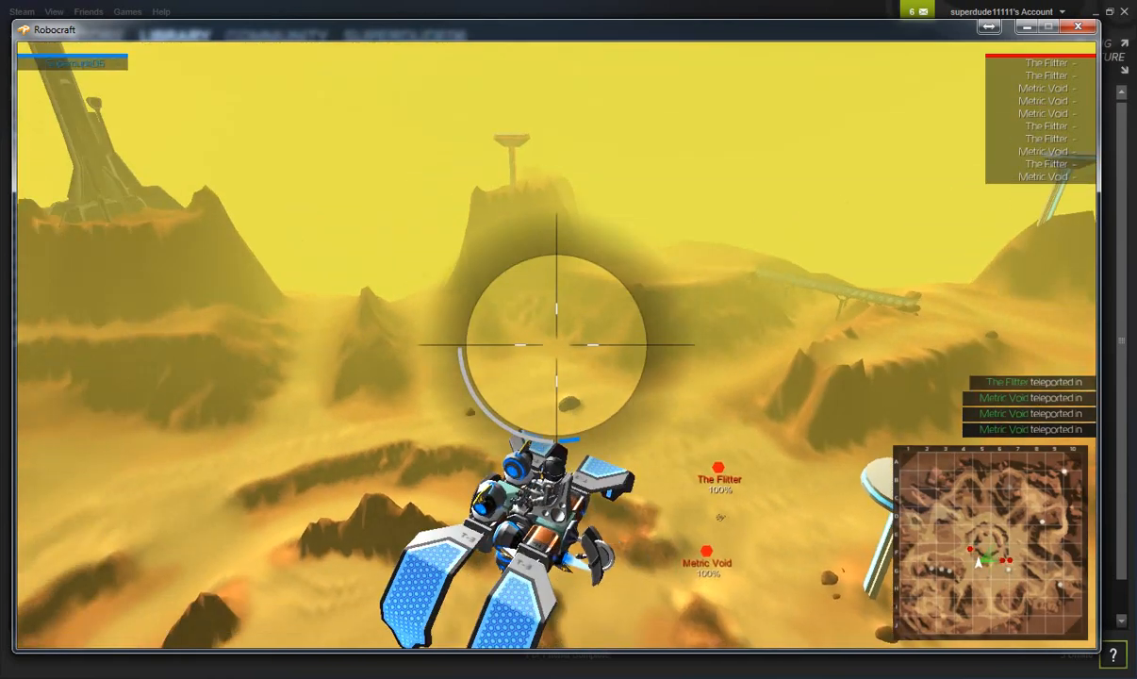
mouse_move(569, 339)
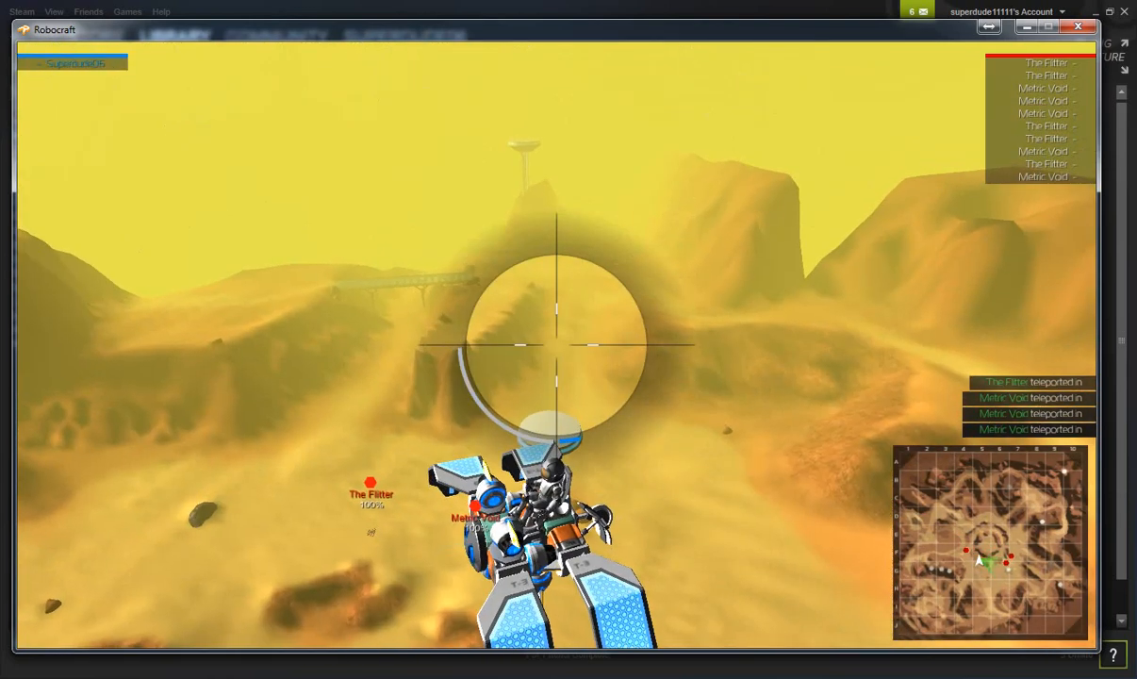